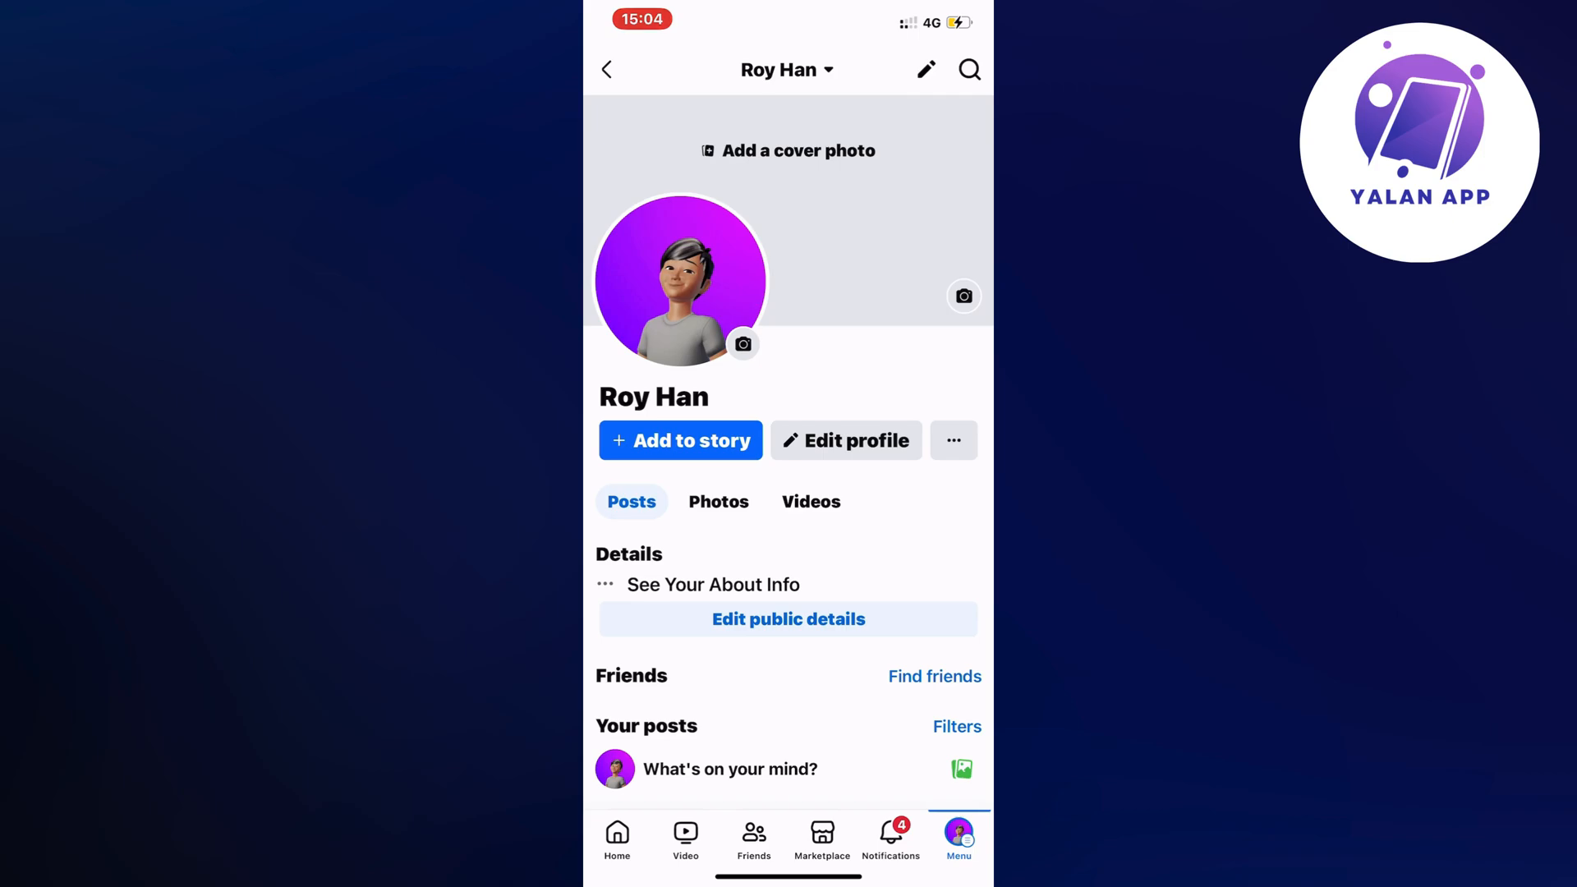
Leave the profile page for the main Menu with shortcuts and Settings & Privacy
left_click(958, 837)
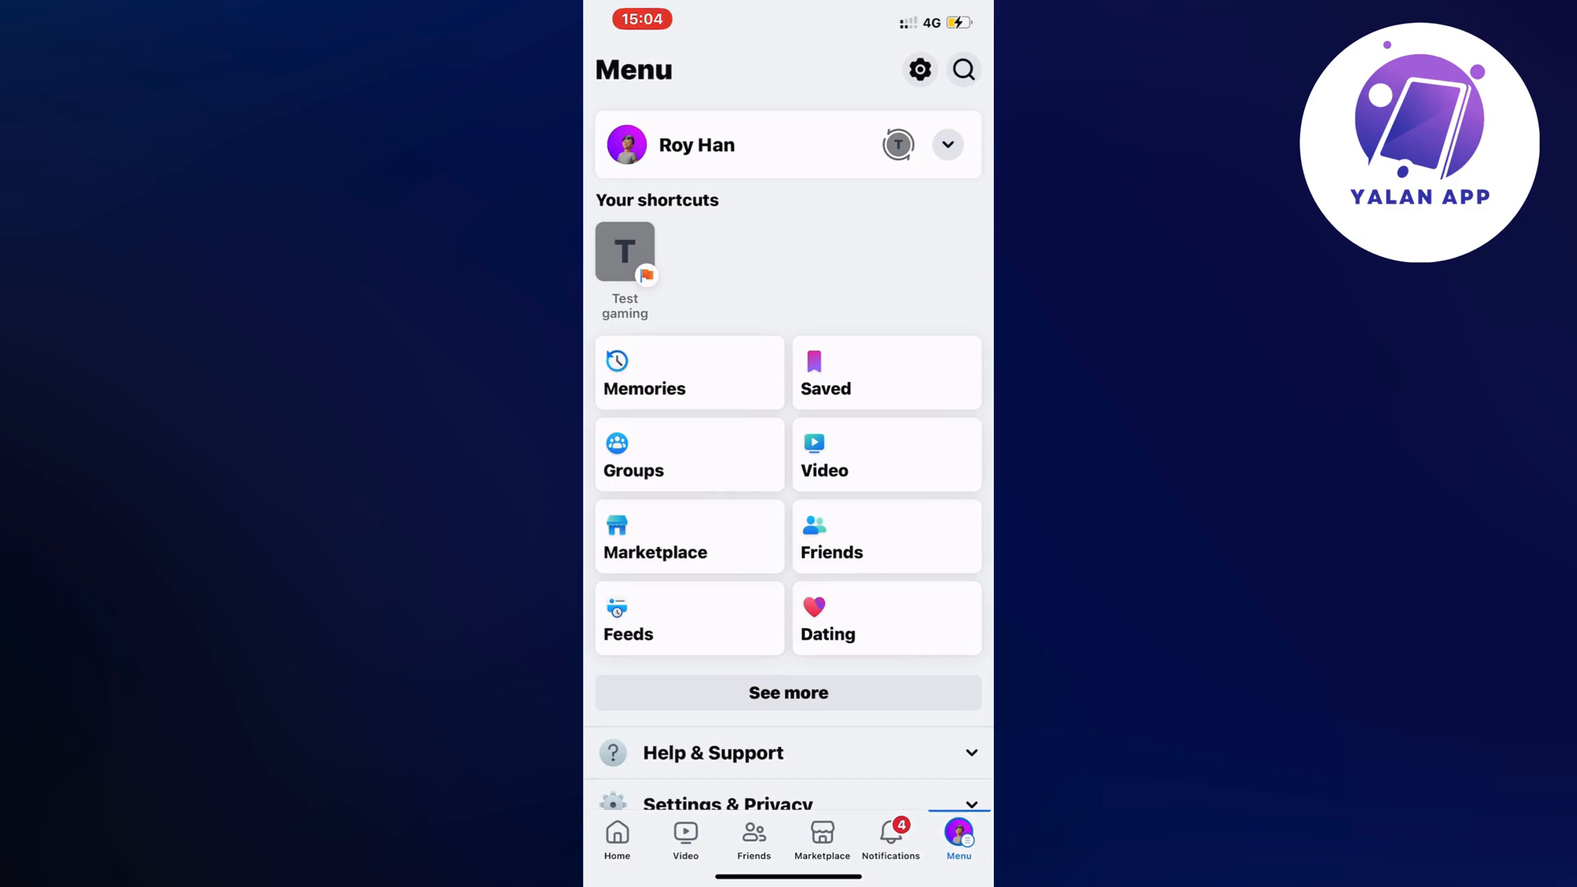
Expand Help & Support and bring up the Report a technical problem sheet
scroll("down", 3)
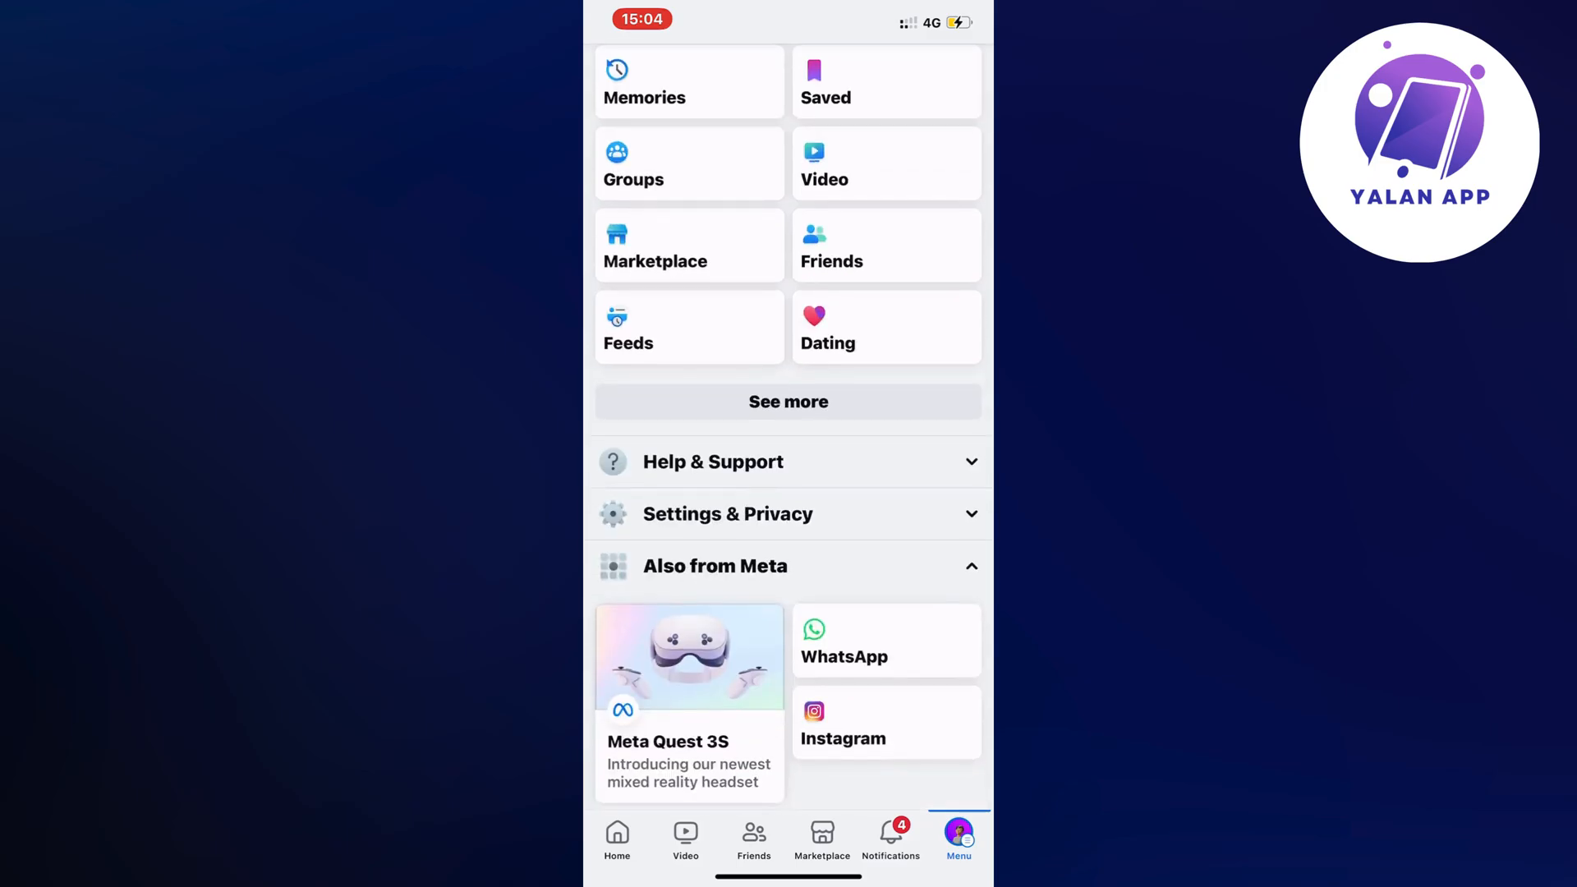
scroll("down", 3)
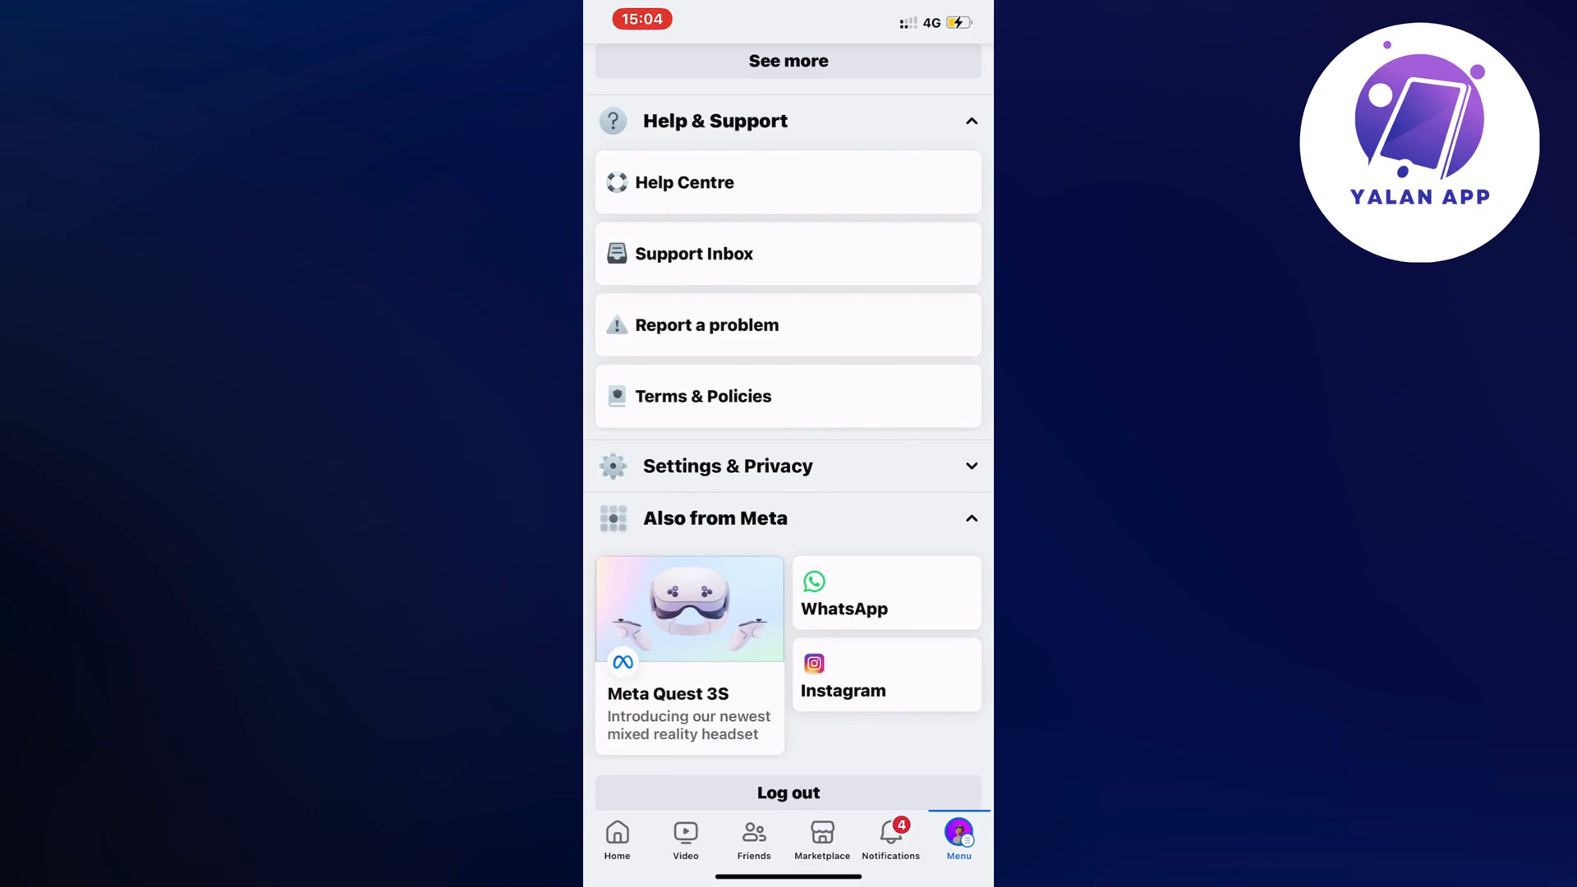
left_click(706, 325)
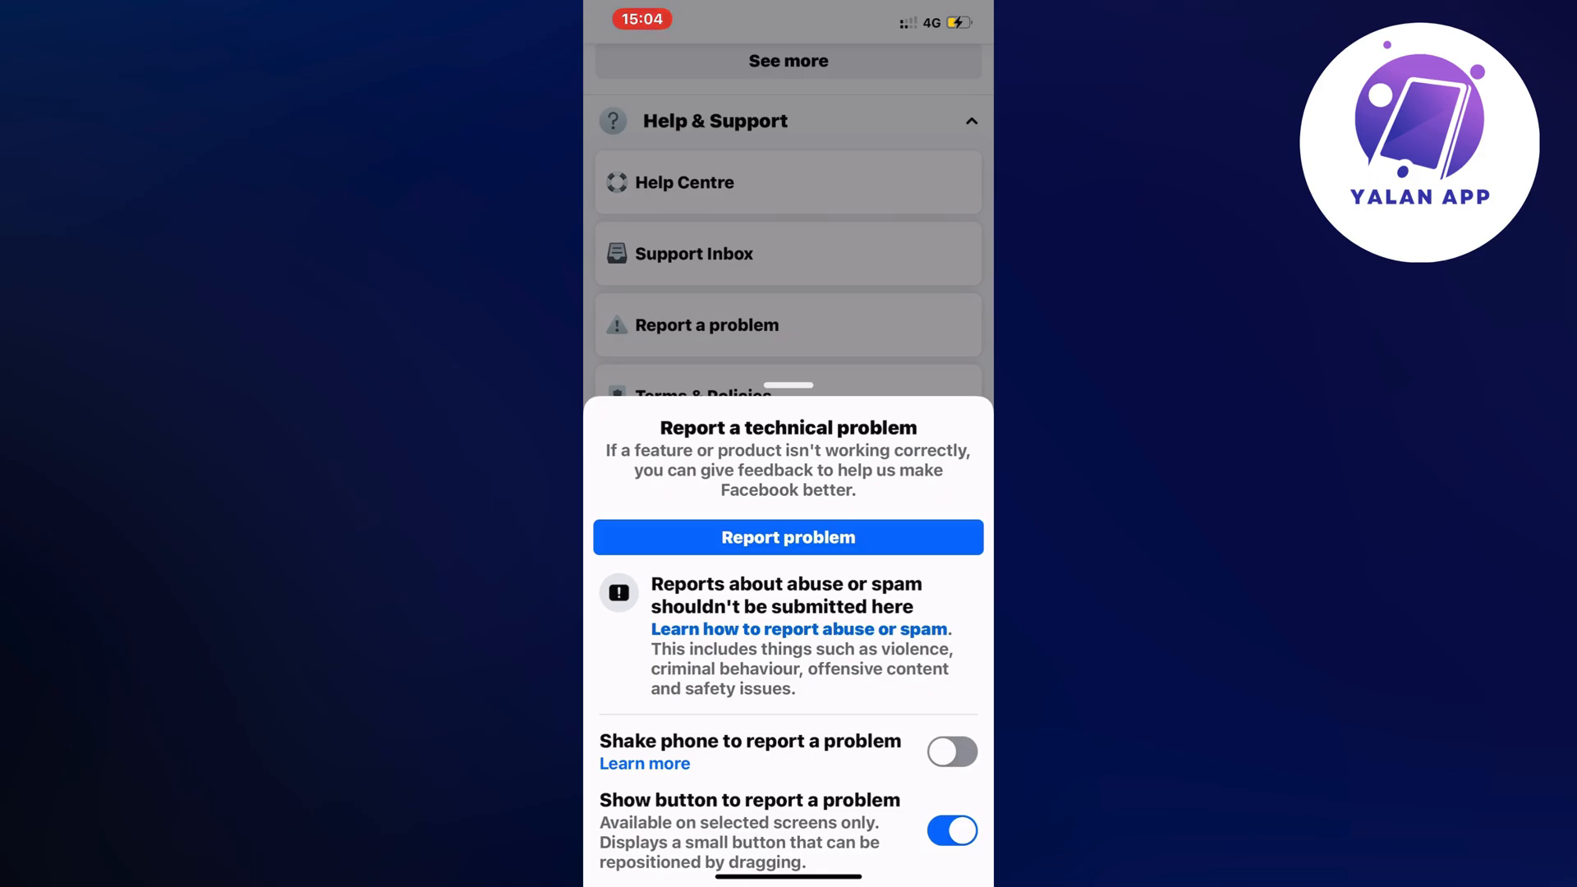
Start a new problem report and choose the affected feature from the Choose Feature list
left_click(787, 536)
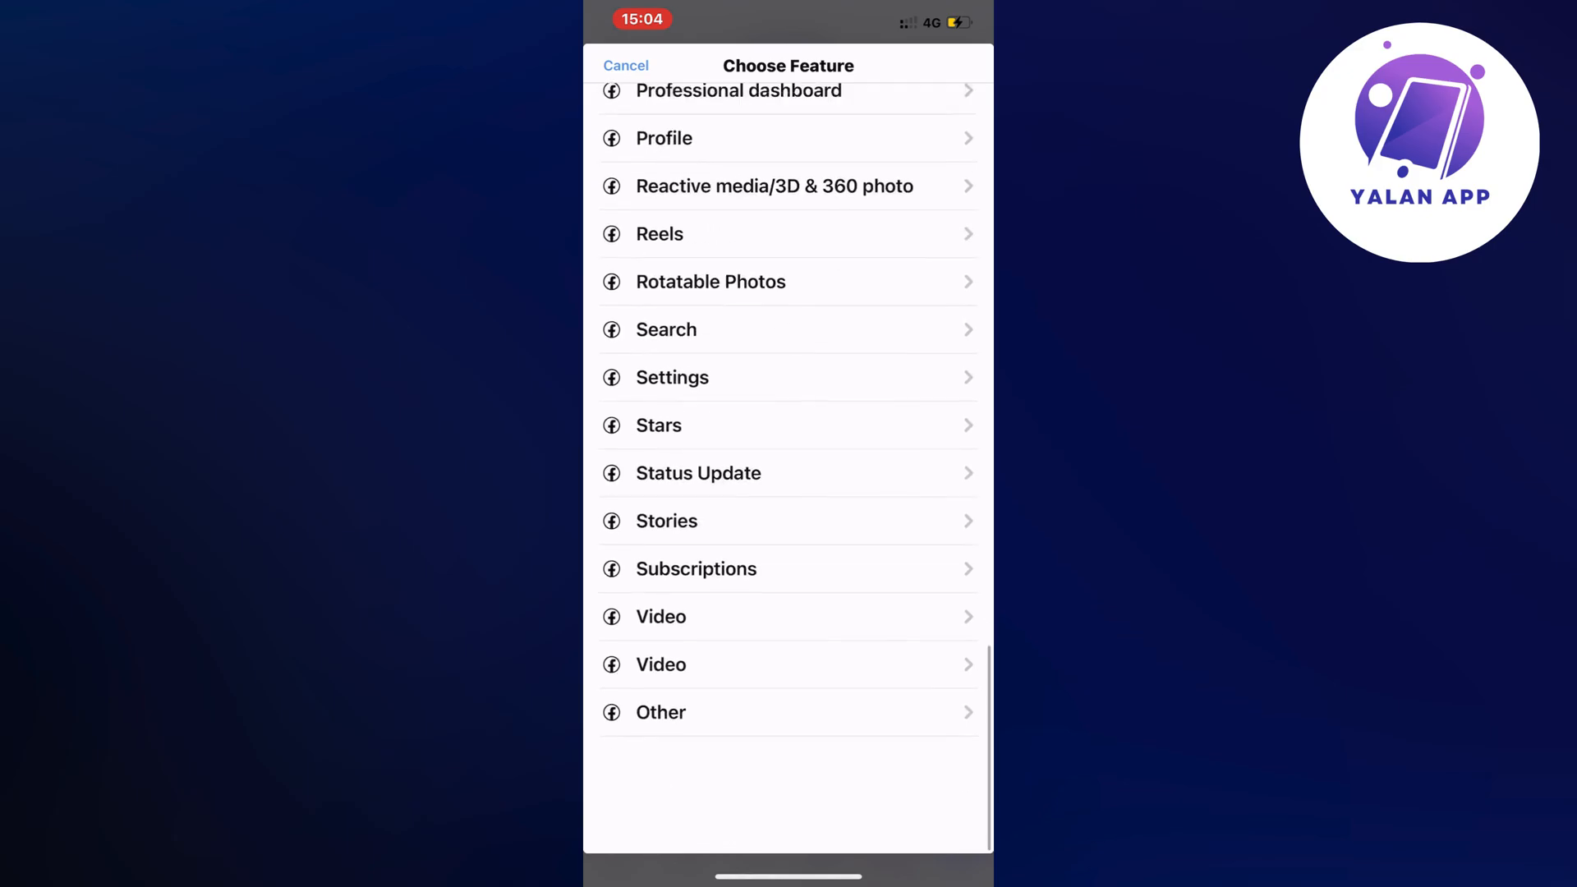
scroll("up", 3)
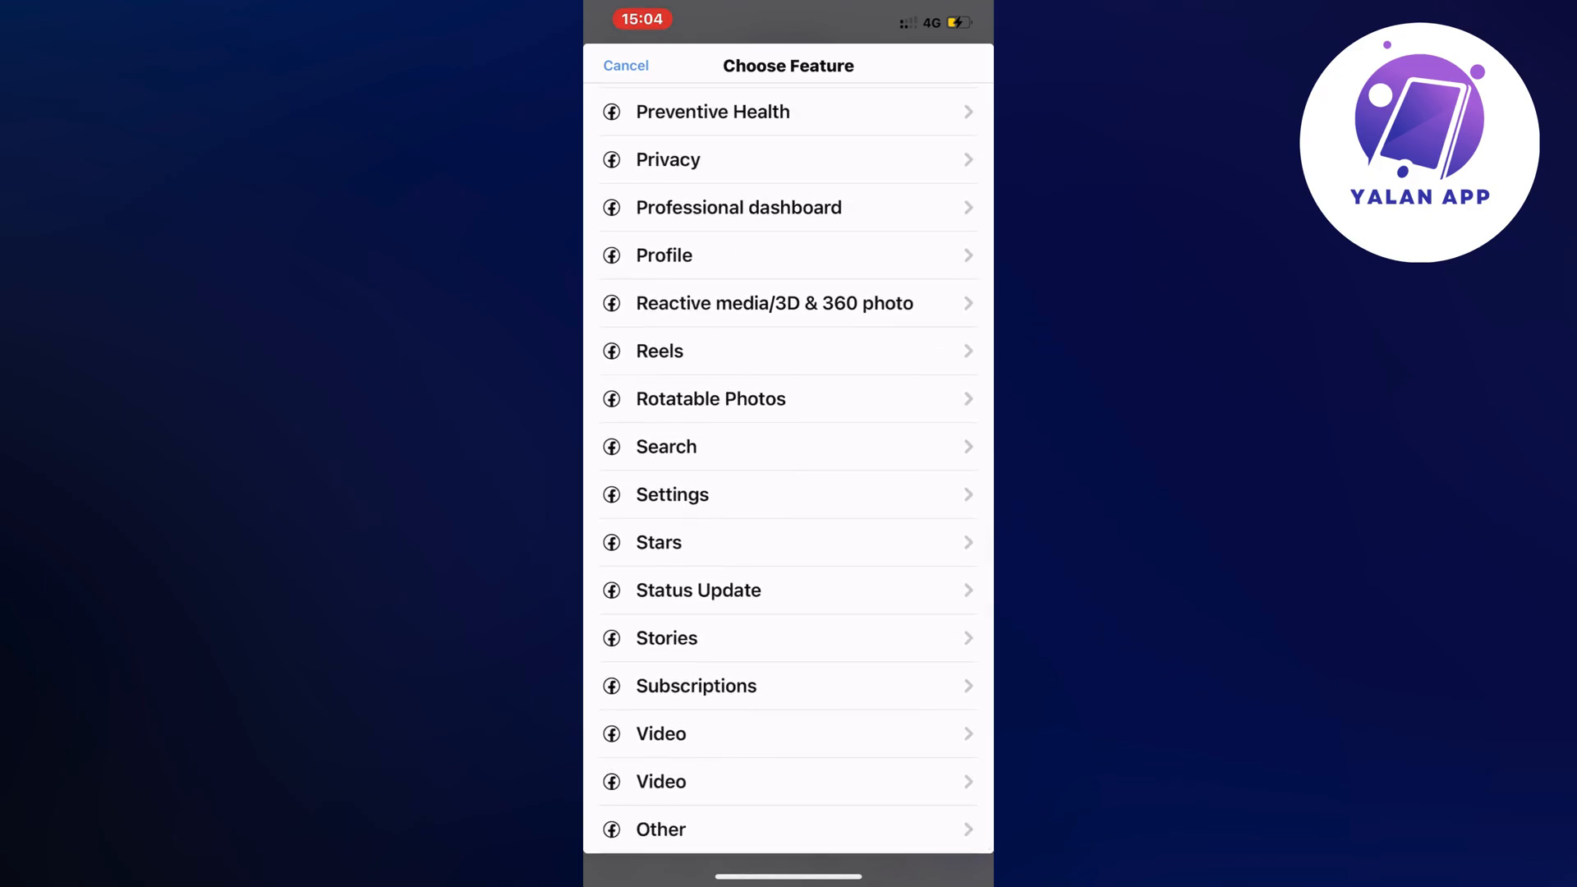
left_click(660, 828)
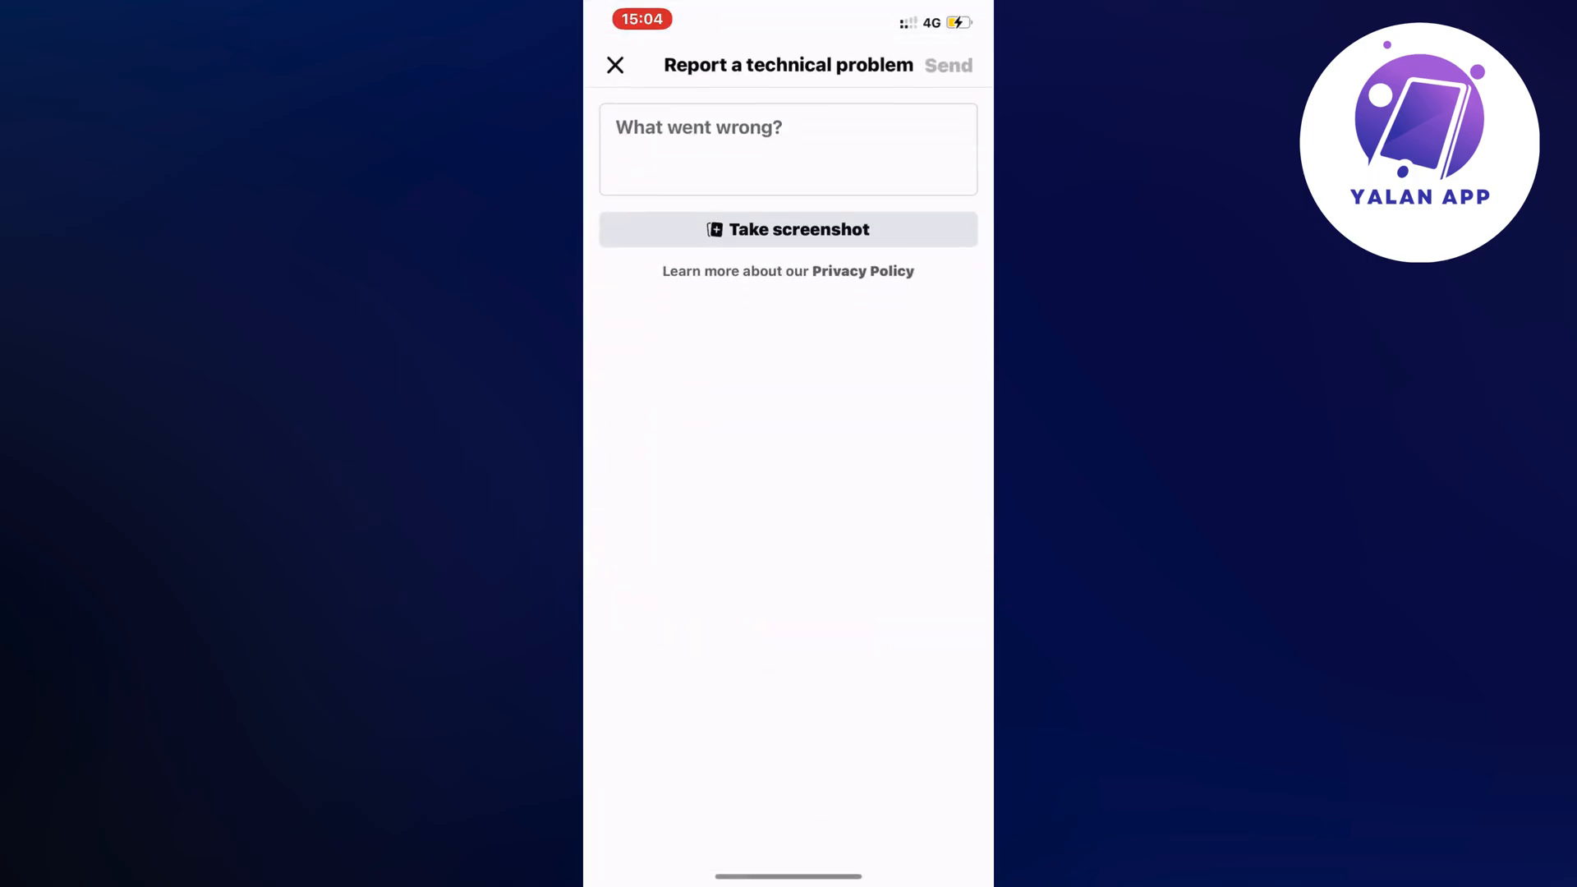
Describe the issue as "I am having issues with _____ I need this to be fixed" and finish editing
left_click(786, 149)
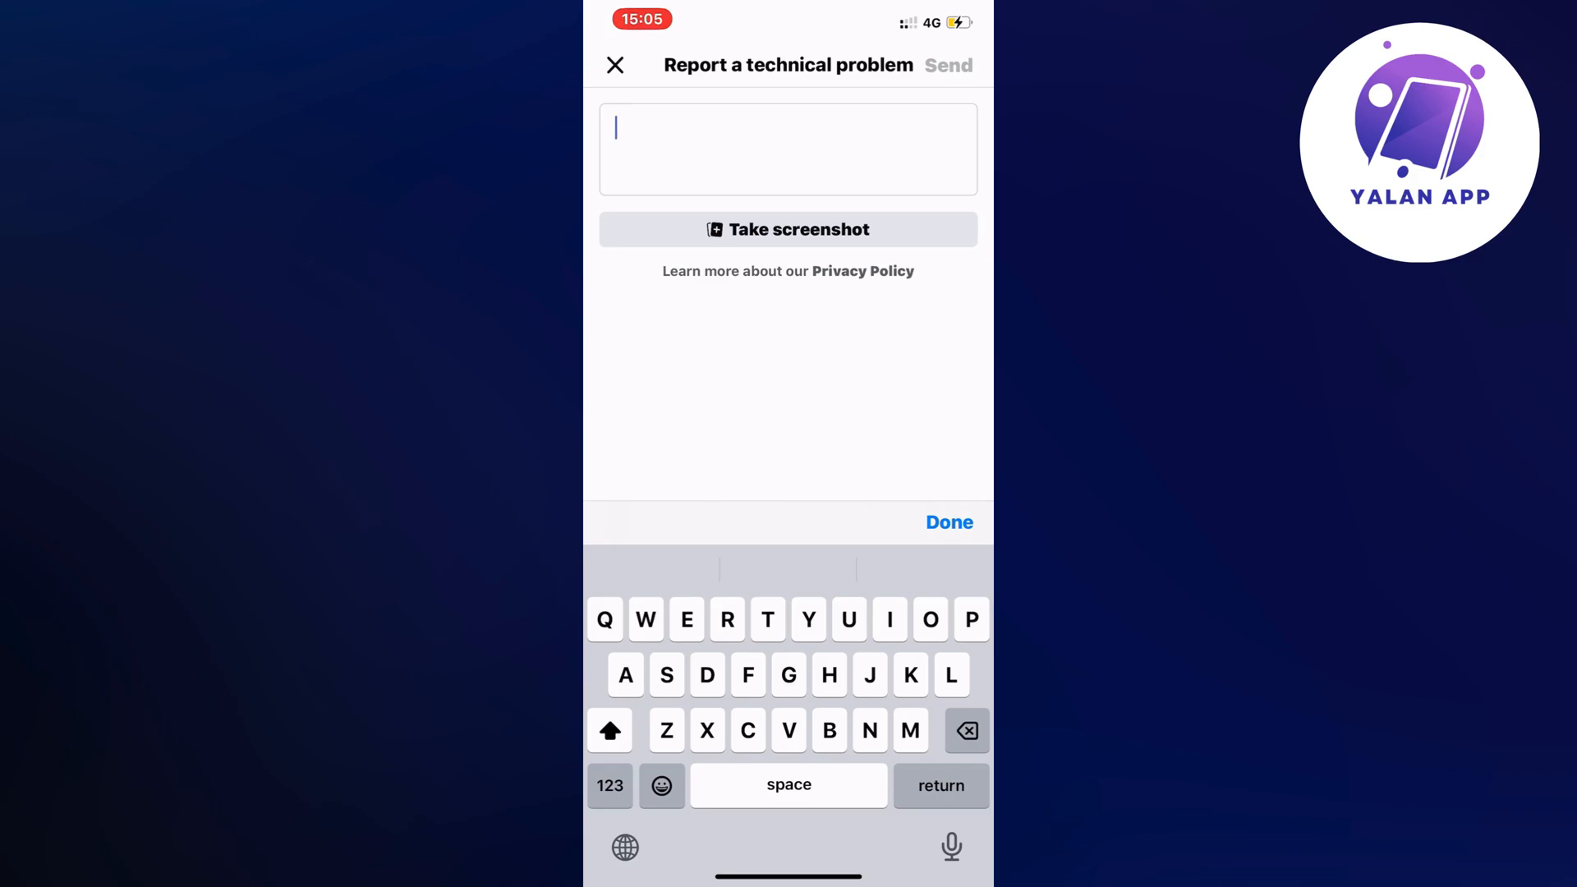
type("I am hav")
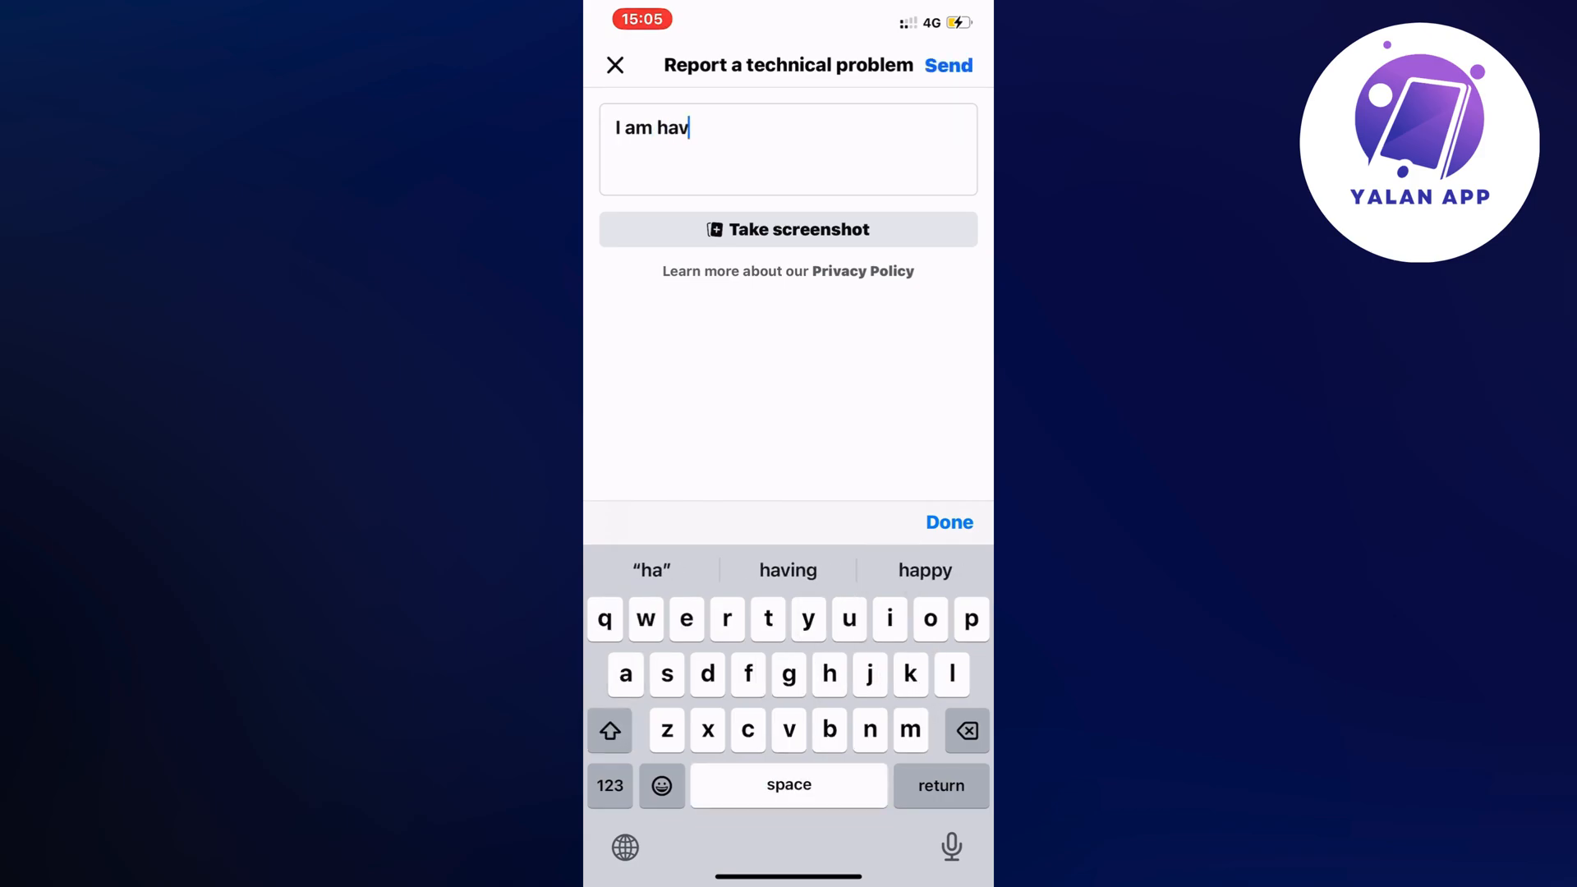
type("ing issues")
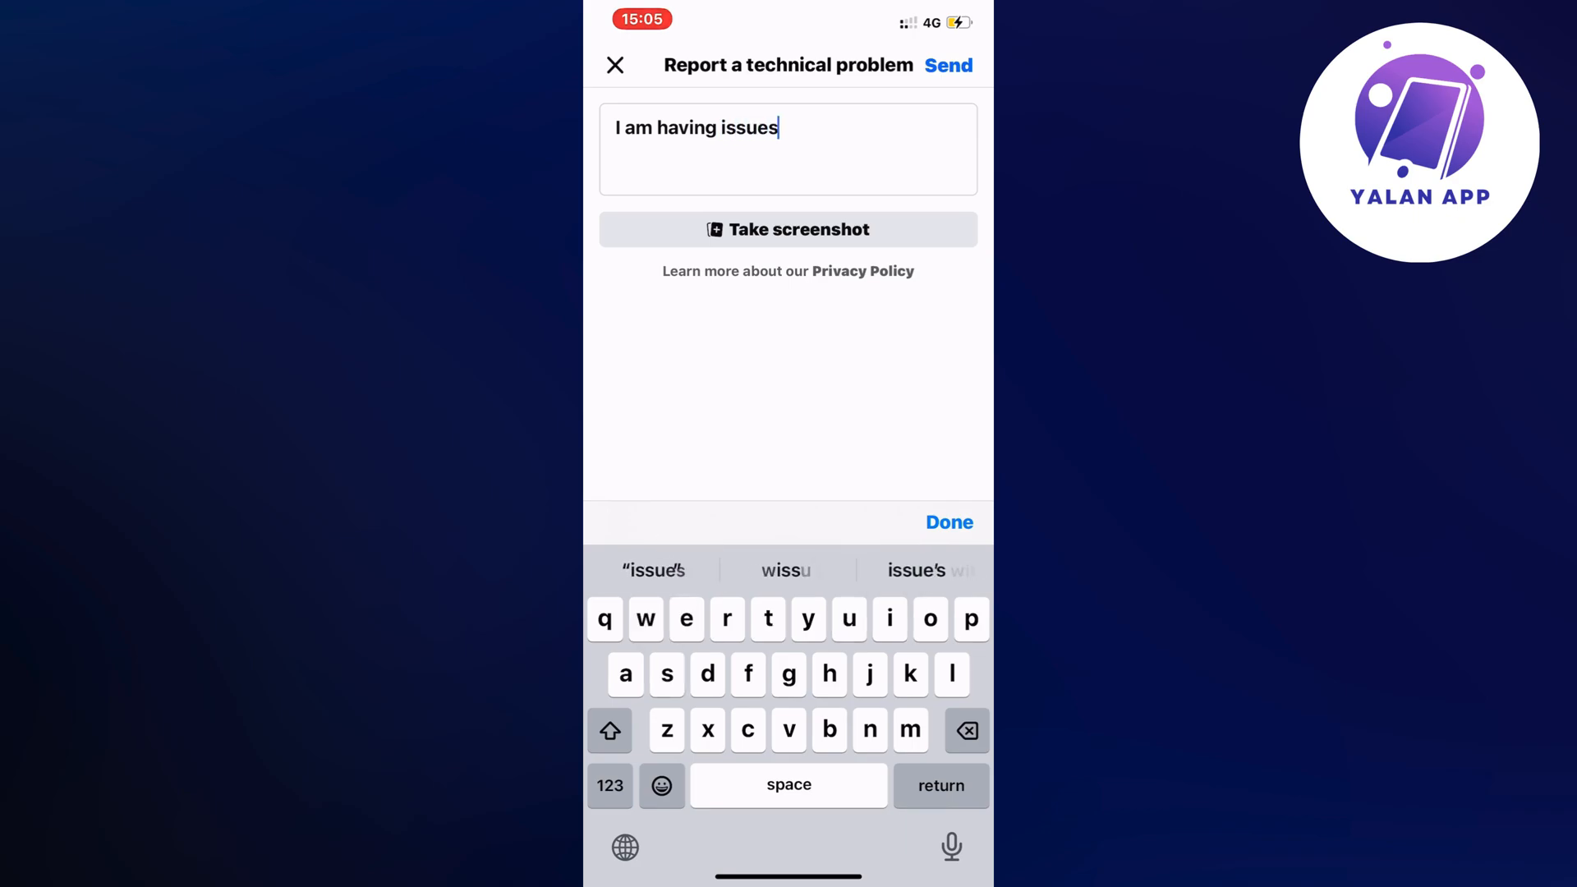
type("with")
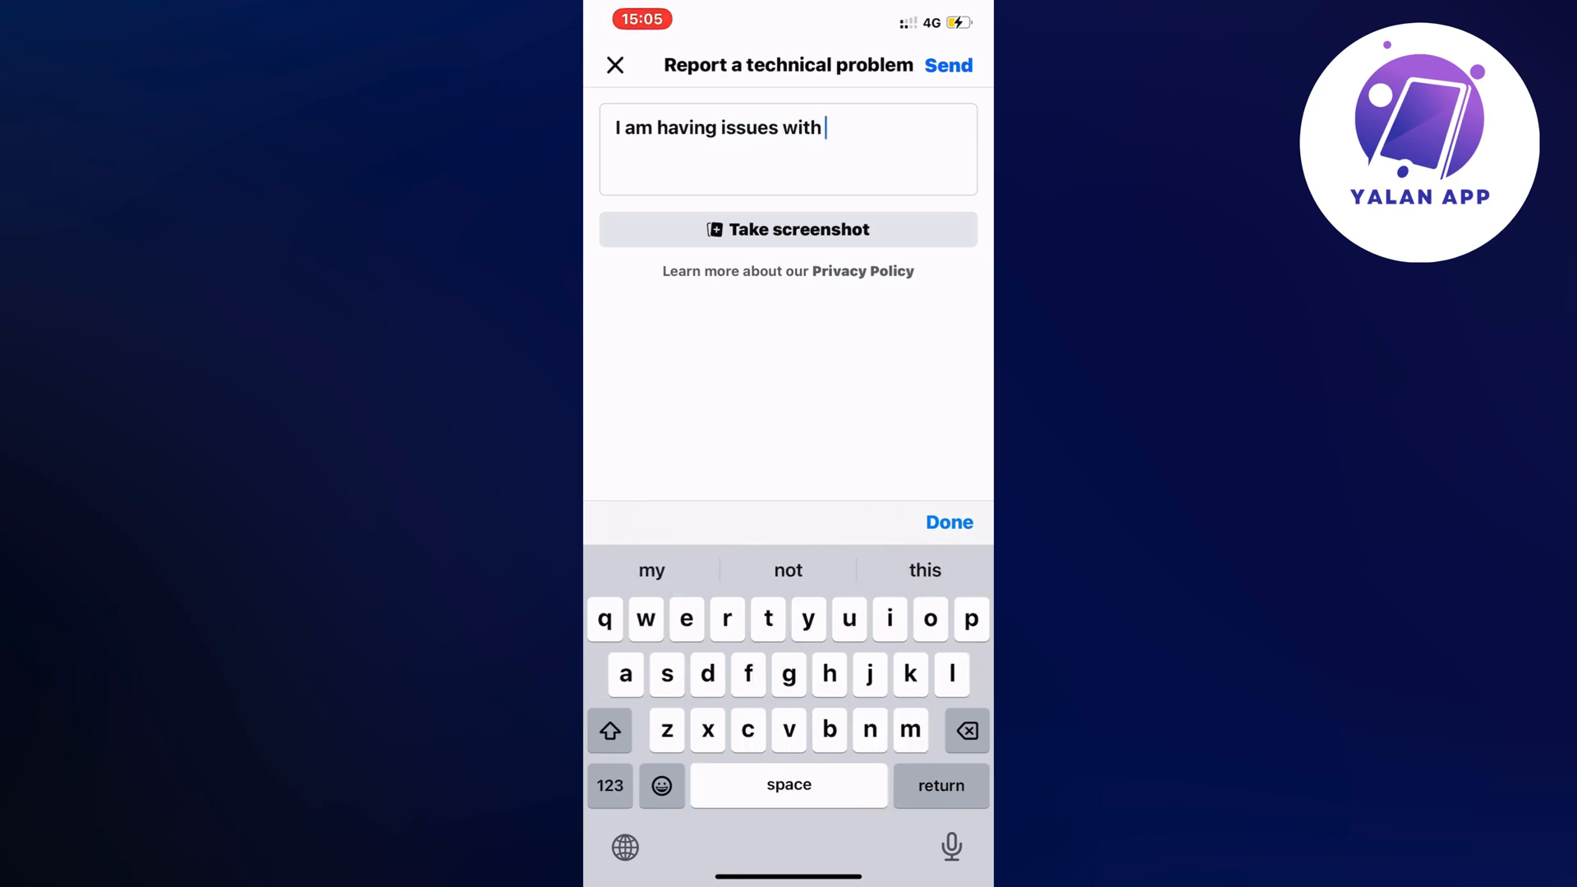
left_click(609, 785)
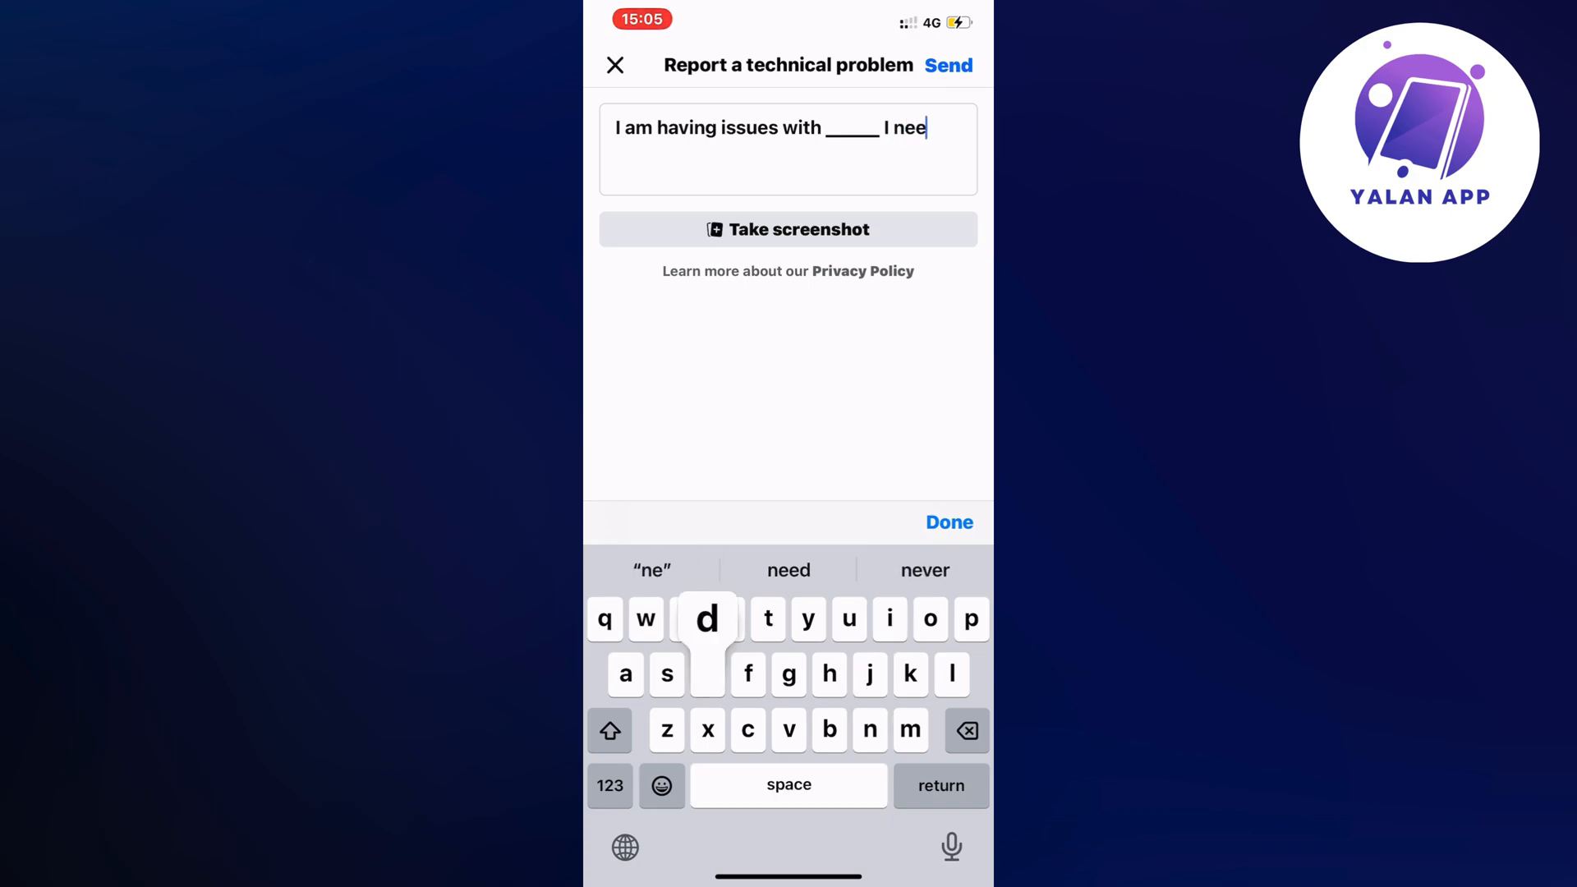
type("d this ti")
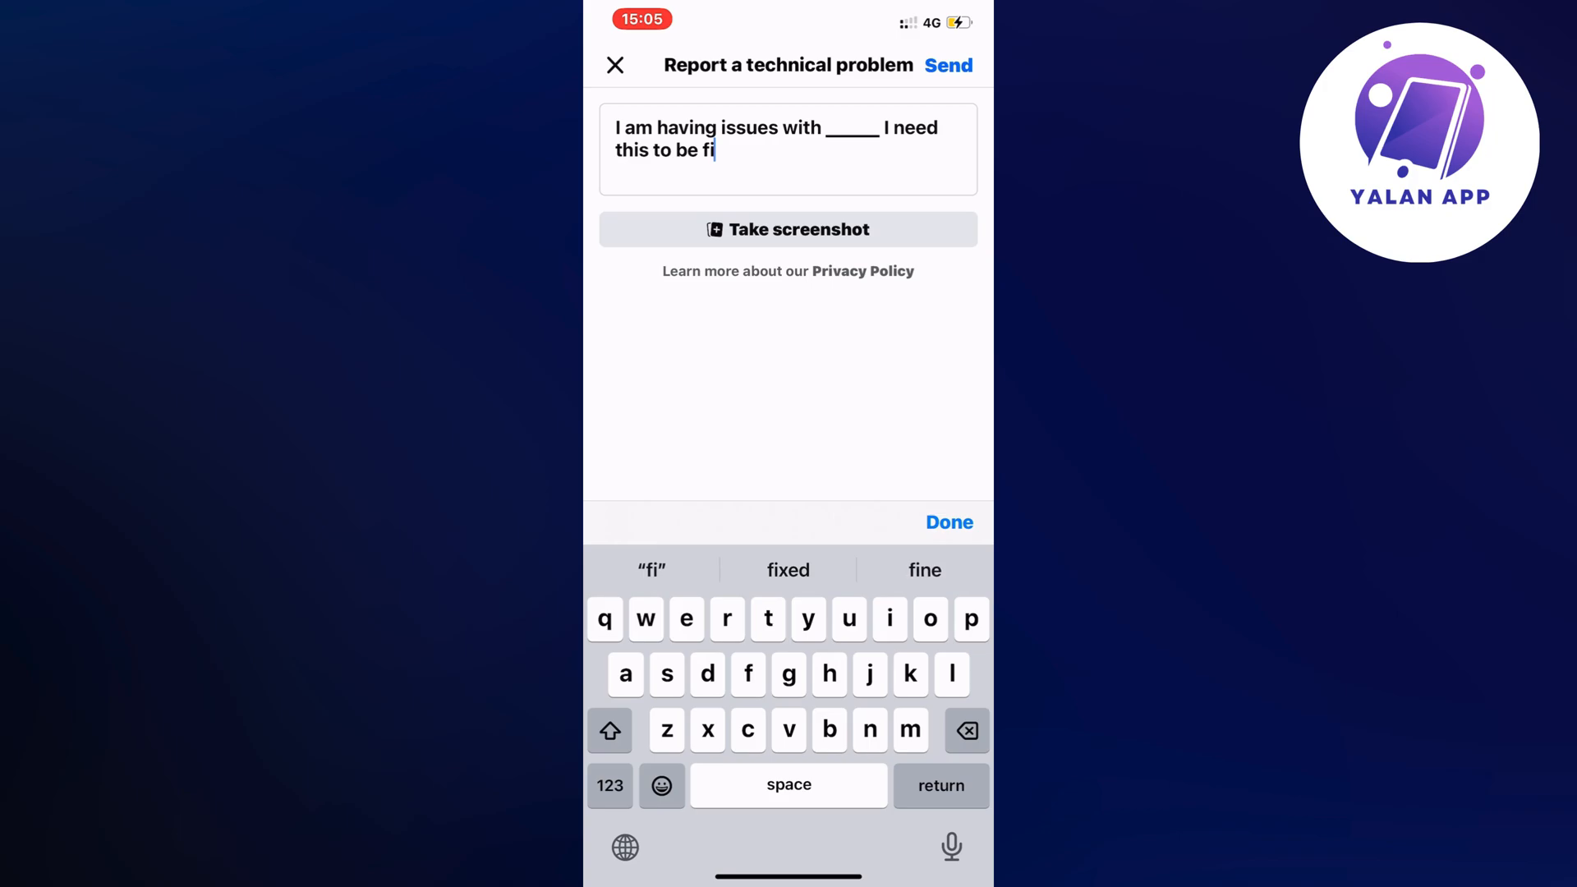
left_click(947, 522)
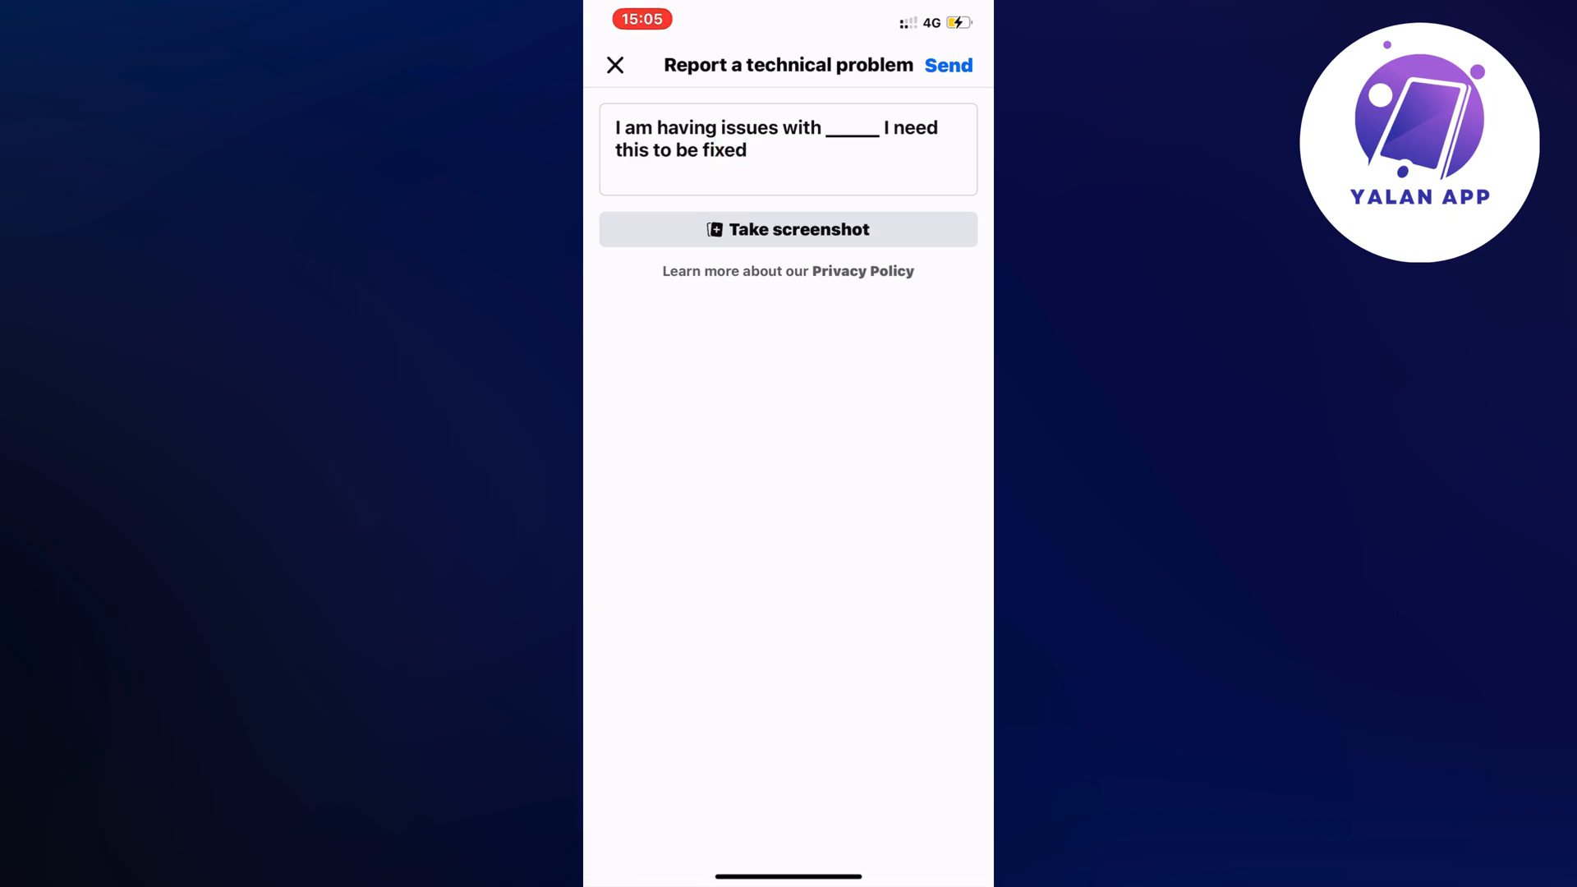